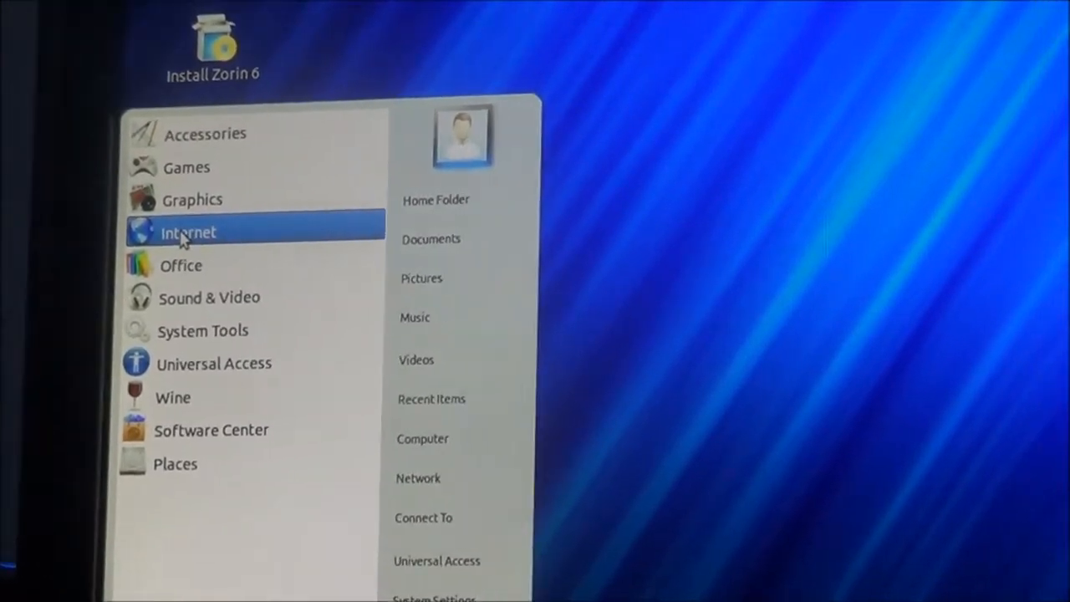
Step: Show the Internet category's applications: Google Chrome, Gwibber and Thunderbird Mail
click(188, 233)
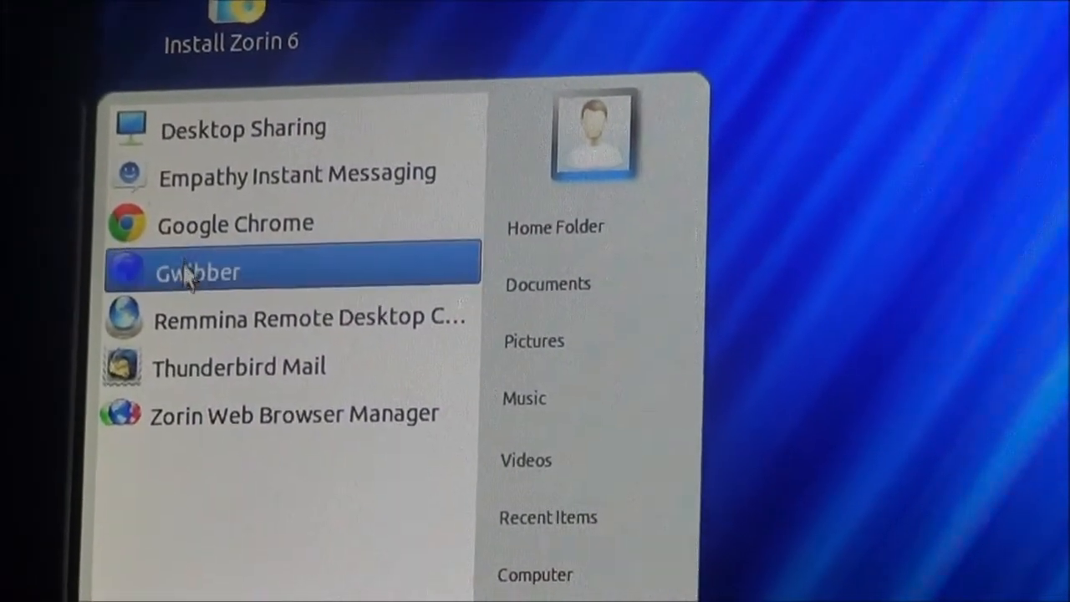